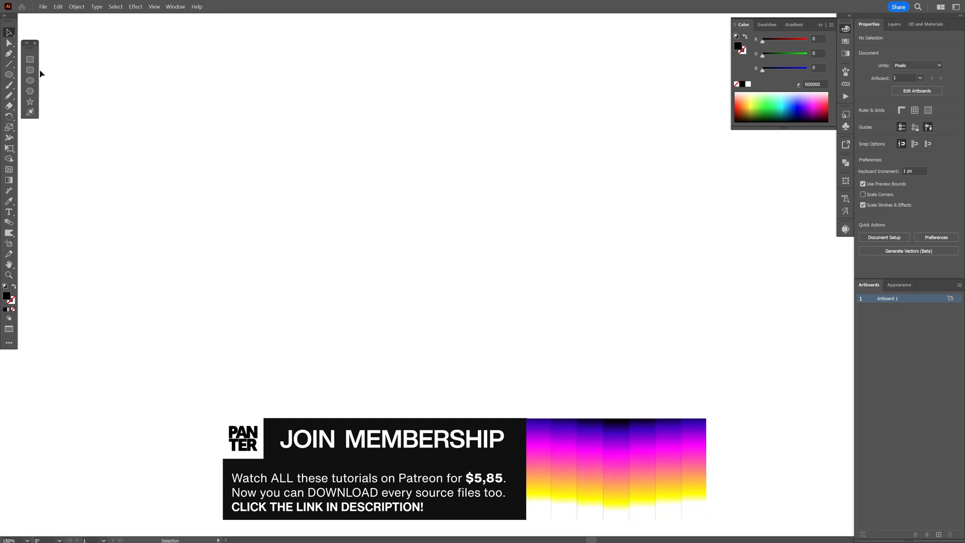
Draw a black square and a centred circle filled with a white-to-black gradient
{"action": "left_click", "coordinate": [30, 60]}
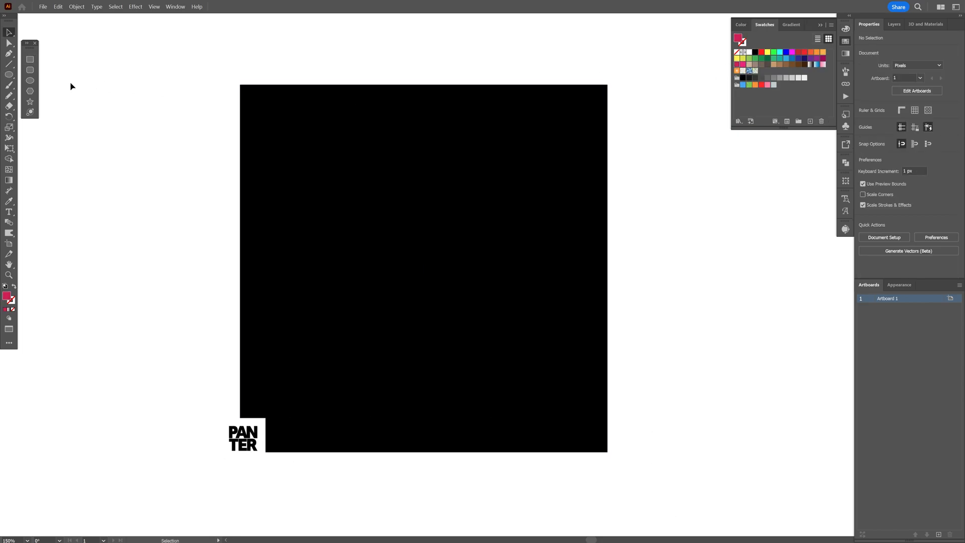
{"action": "left_click", "coordinate": [32, 81]}
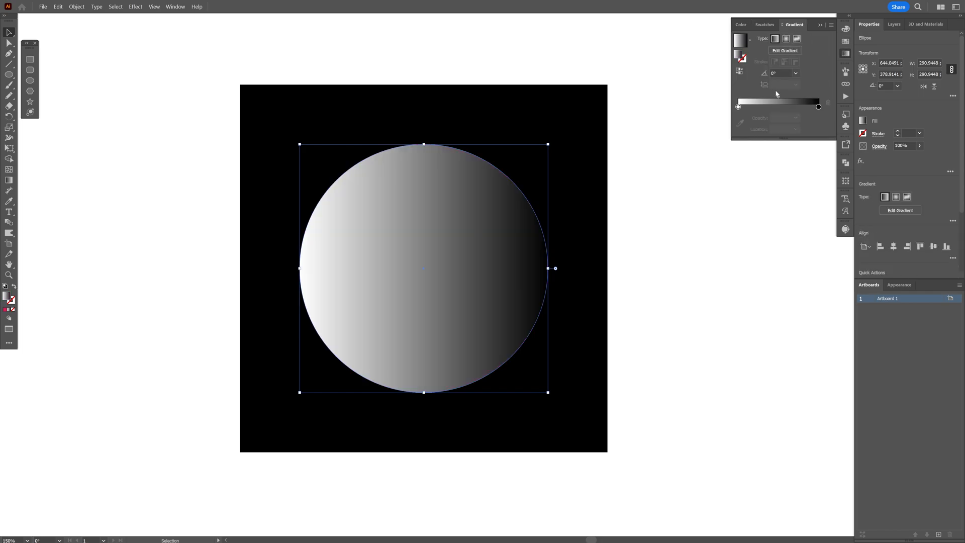
Make the circle's gradient radial with purple first and middle stops fading to black
{"action": "left_click", "coordinate": [783, 38]}
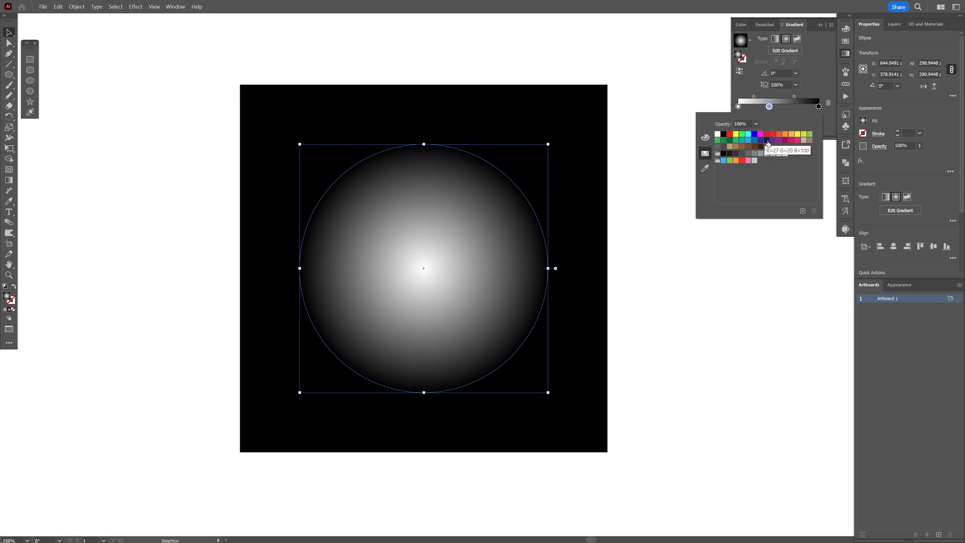
{"action": "left_click", "coordinate": [767, 143]}
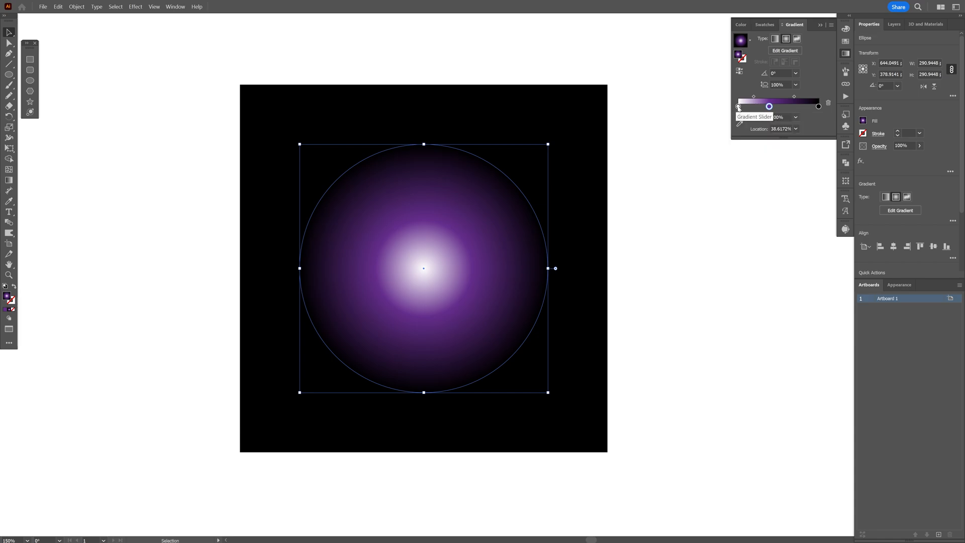
{"action": "left_click", "coordinate": [737, 107]}
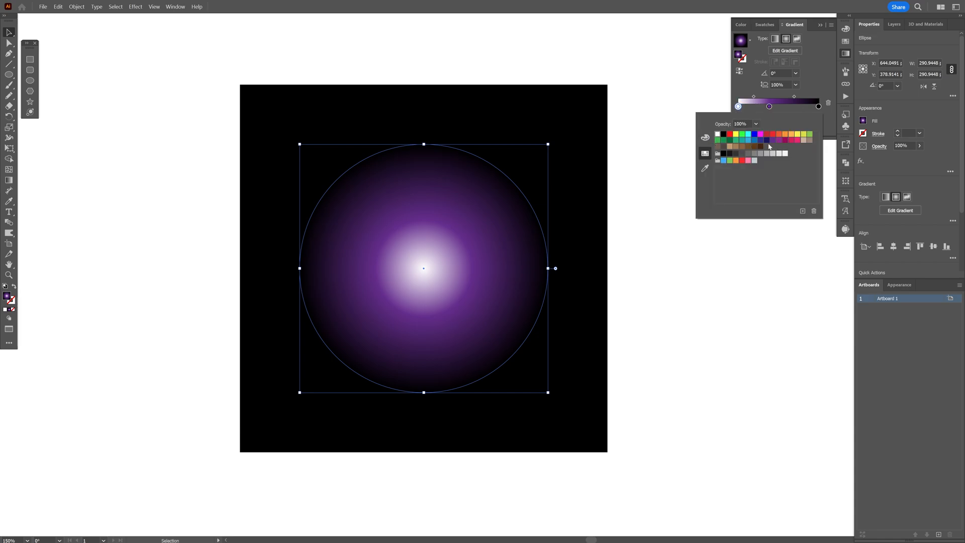
{"action": "left_click", "coordinate": [704, 137]}
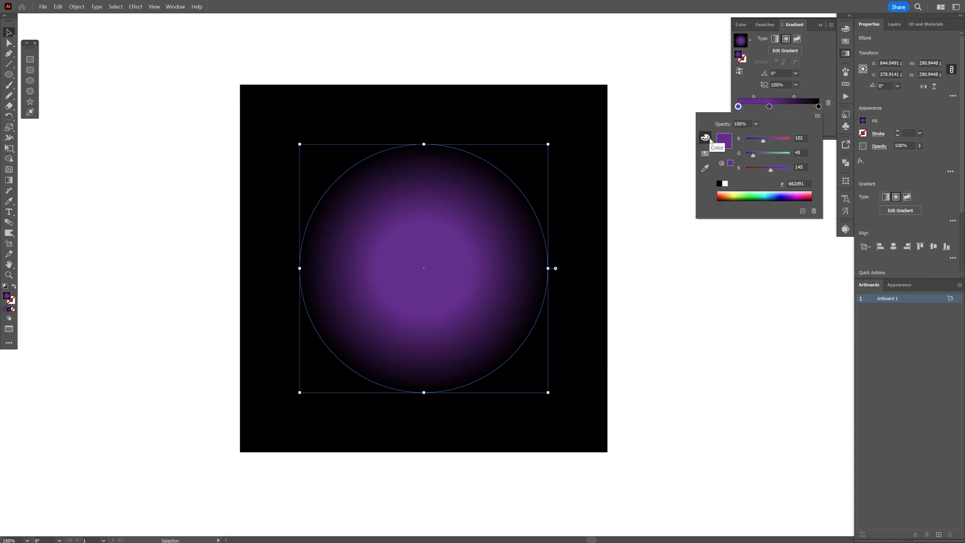
Shift the highlight toward the sphere's upper right with the Gradient tool and reselect it
{"action": "left_click_drag", "start_coordinate": [761, 138], "coordinate": [785, 137]}
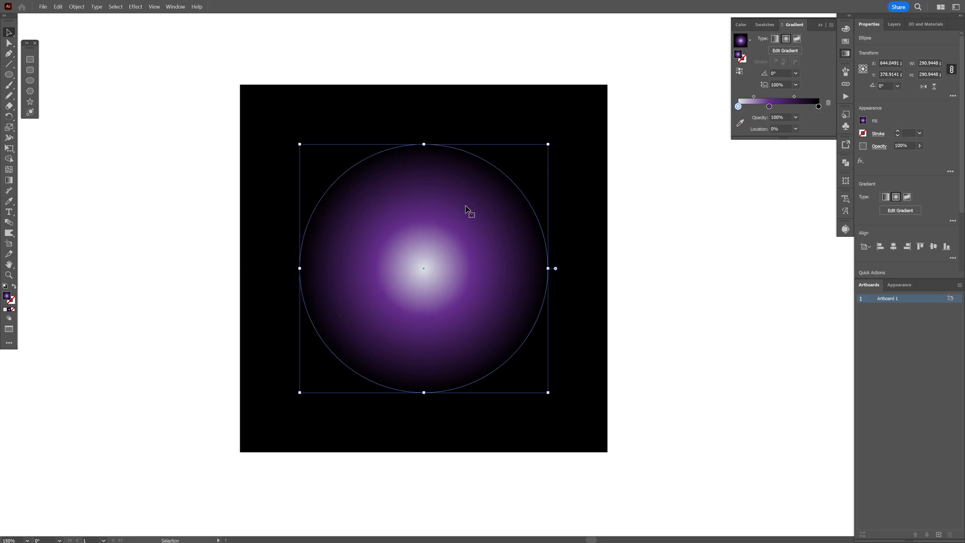
{"action": "left_click", "coordinate": [8, 179]}
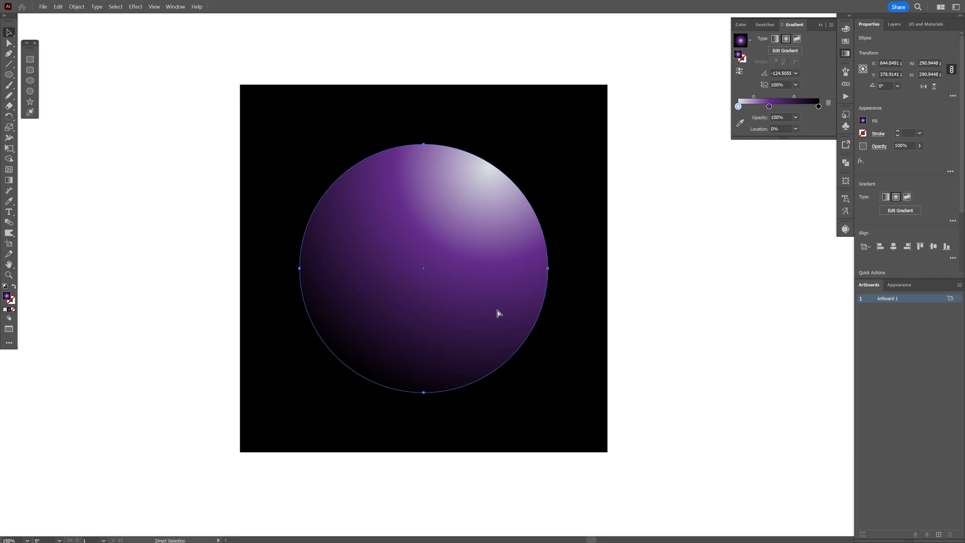
{"action": "left_click", "coordinate": [8, 33]}
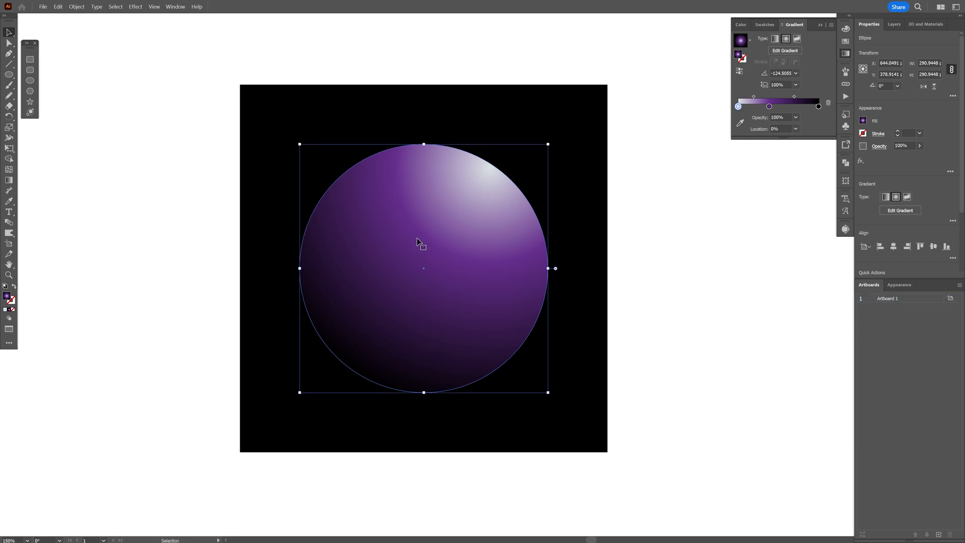
Add a second gradient fill on the sphere with a deep blue stop
{"action": "left_click", "coordinate": [60, 7]}
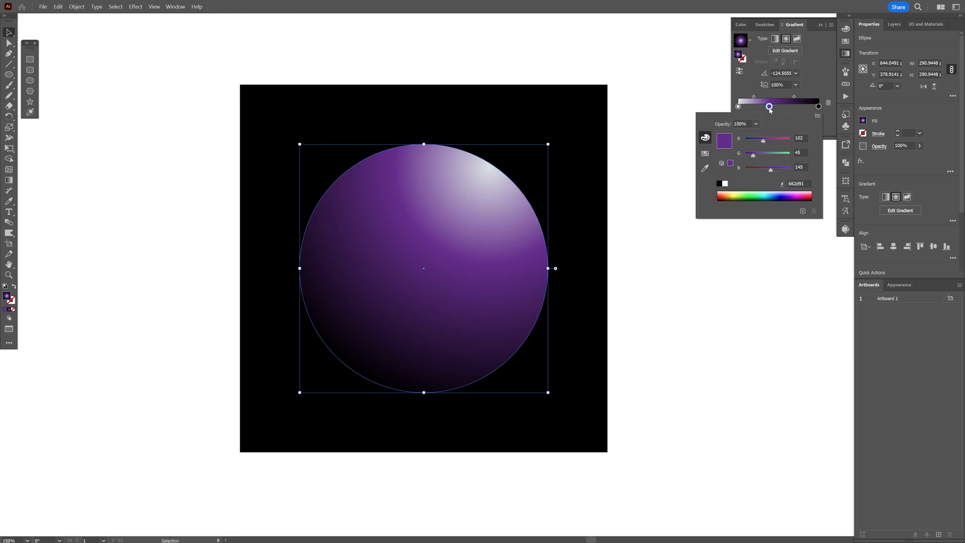
{"action": "left_click", "coordinate": [759, 141]}
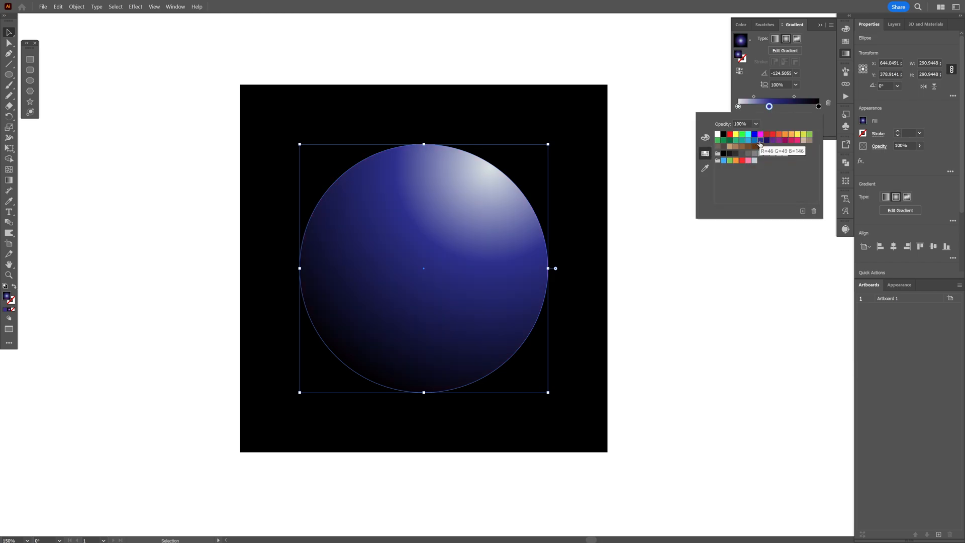
{"action": "left_click", "coordinate": [755, 123]}
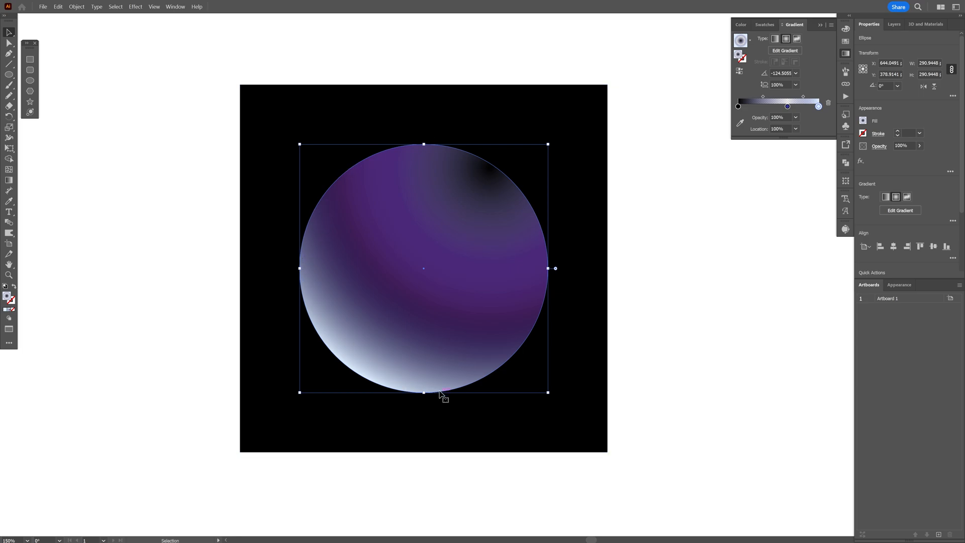
{"action": "mouse_move", "coordinate": [510, 211]}
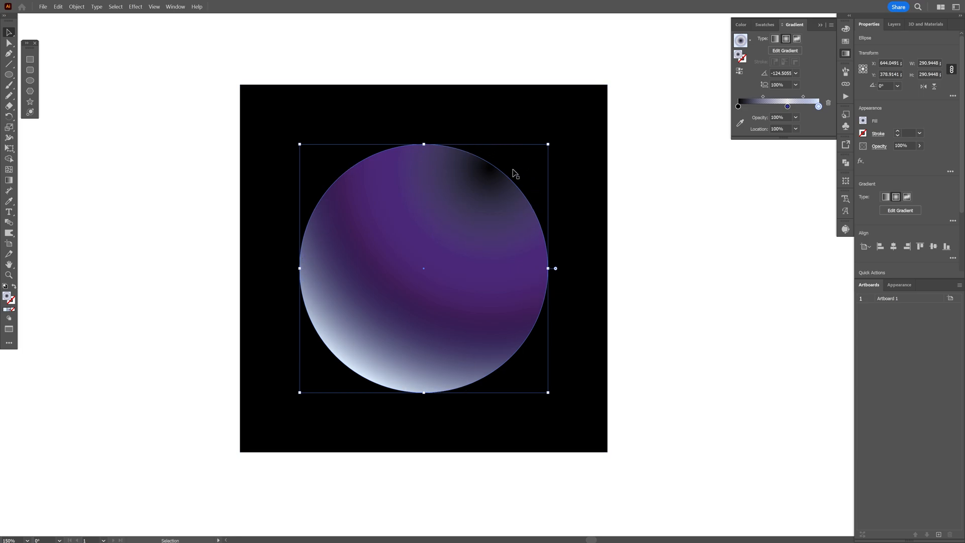
Blend the new fill in Lighten mode and move its dark-end stop for a pale lower-left rim glow
{"action": "left_click", "coordinate": [878, 145]}
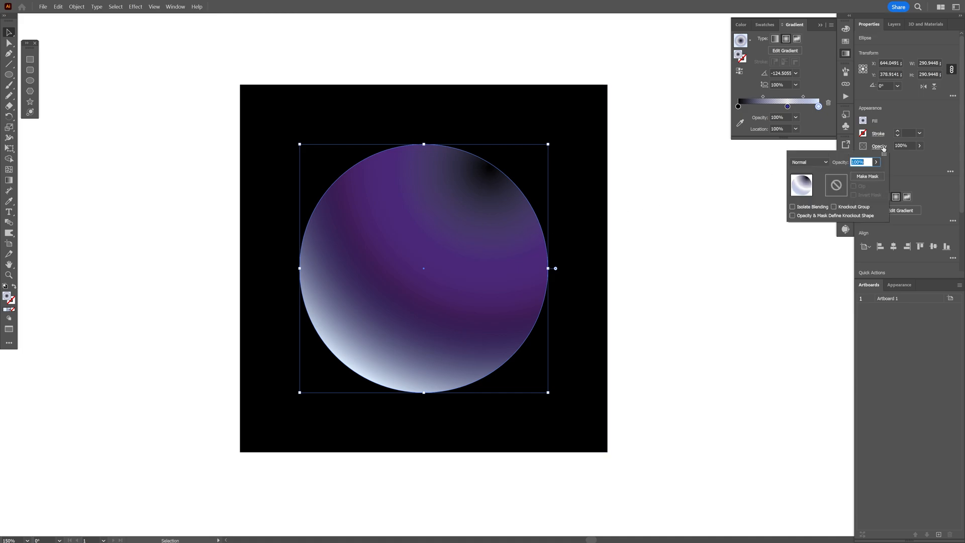
{"action": "left_click", "coordinate": [808, 161]}
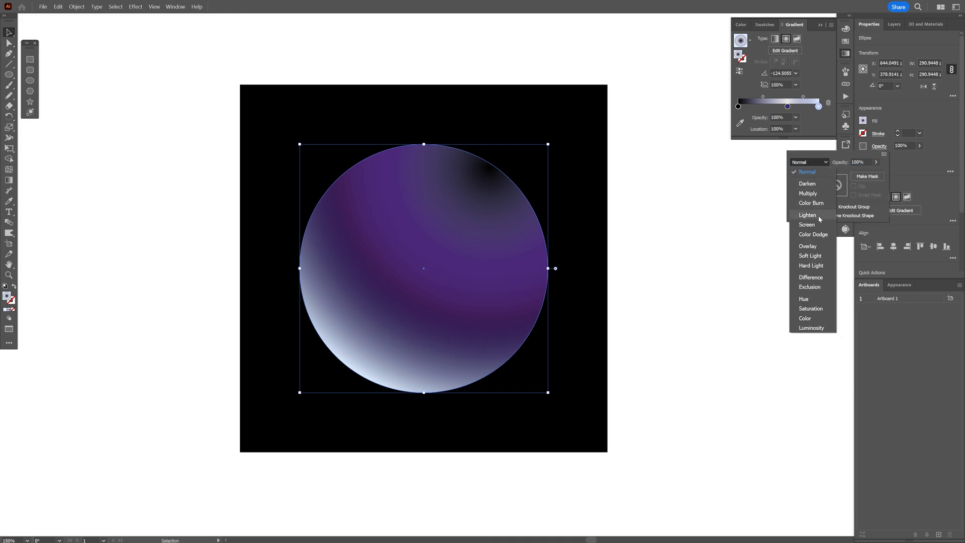
{"action": "left_click", "coordinate": [808, 214]}
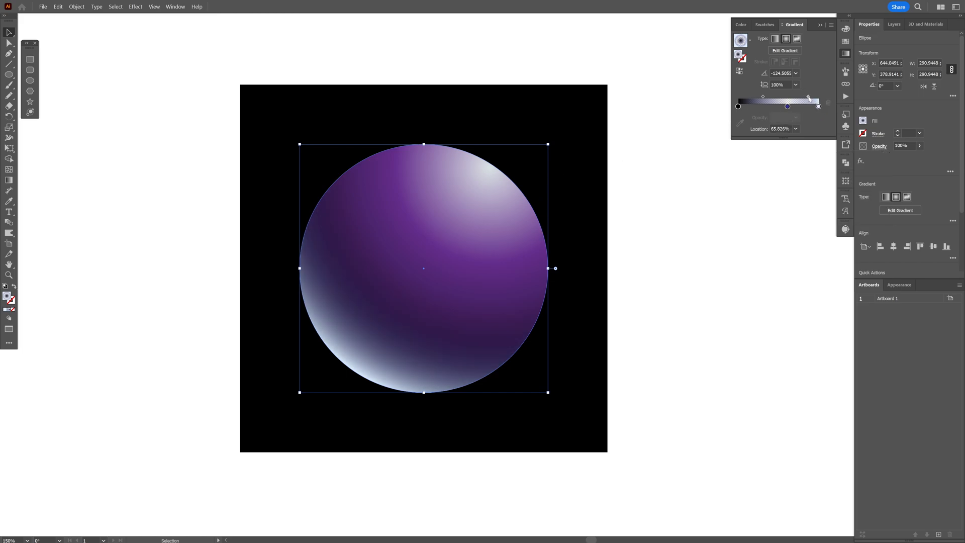
{"action": "left_click", "coordinate": [669, 209]}
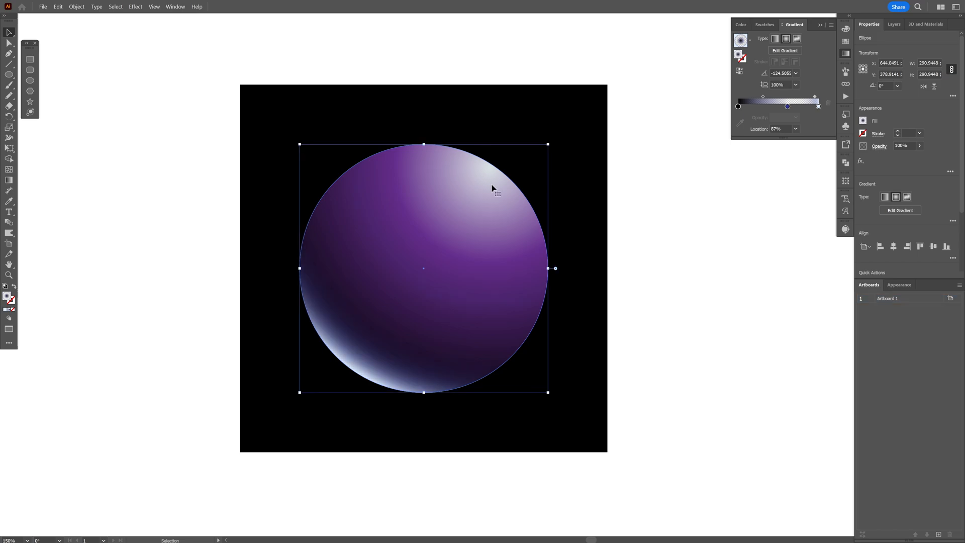
Recolour the duplicated circle's gradient stop yellow and shift the yellow-to-purple transition
{"action": "left_click_drag", "start_coordinate": [787, 106], "coordinate": [787, 105]}
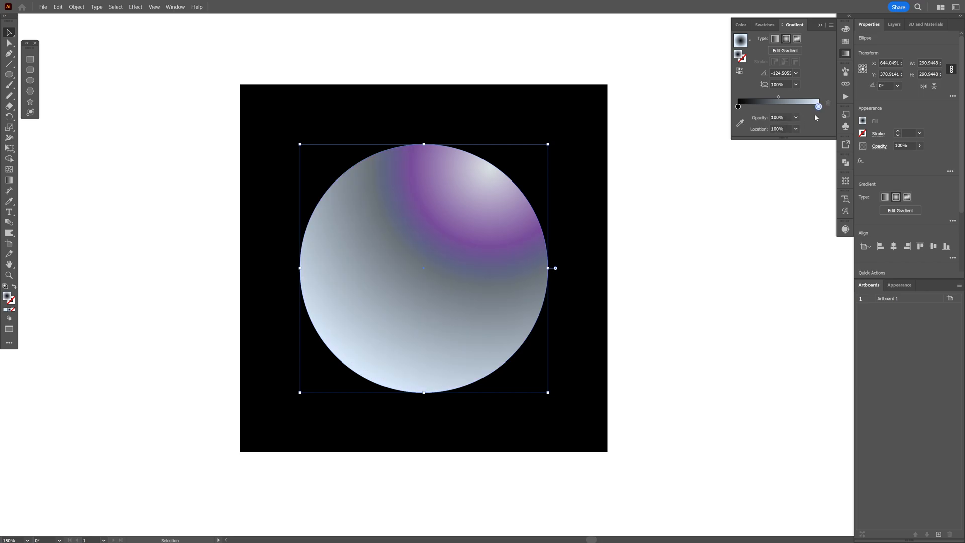
{"action": "left_click", "coordinate": [736, 107]}
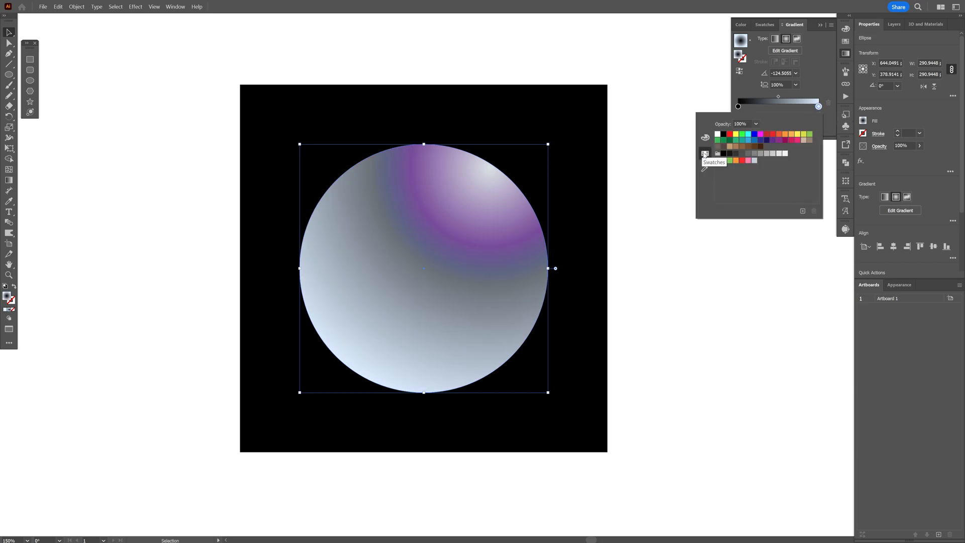
{"action": "left_click", "coordinate": [797, 135]}
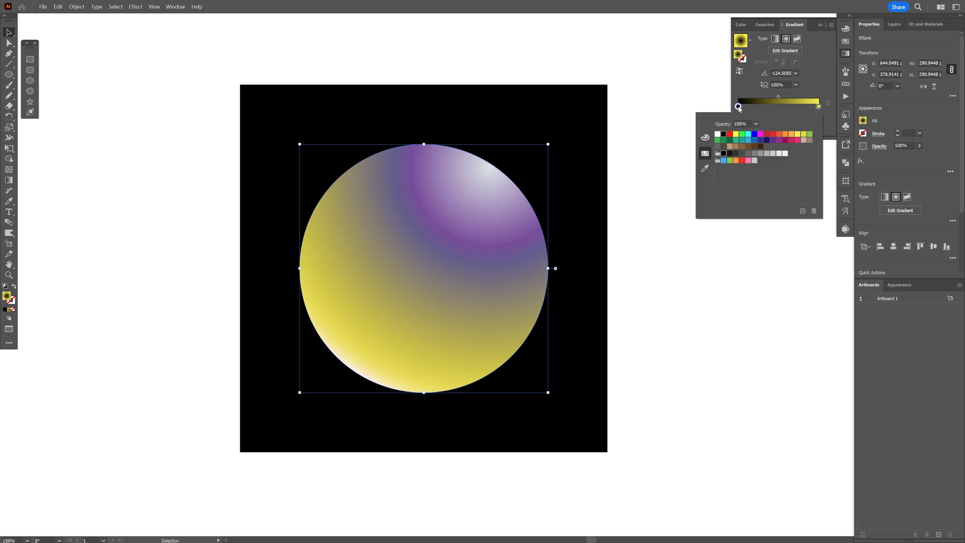
{"action": "left_click", "coordinate": [756, 124]}
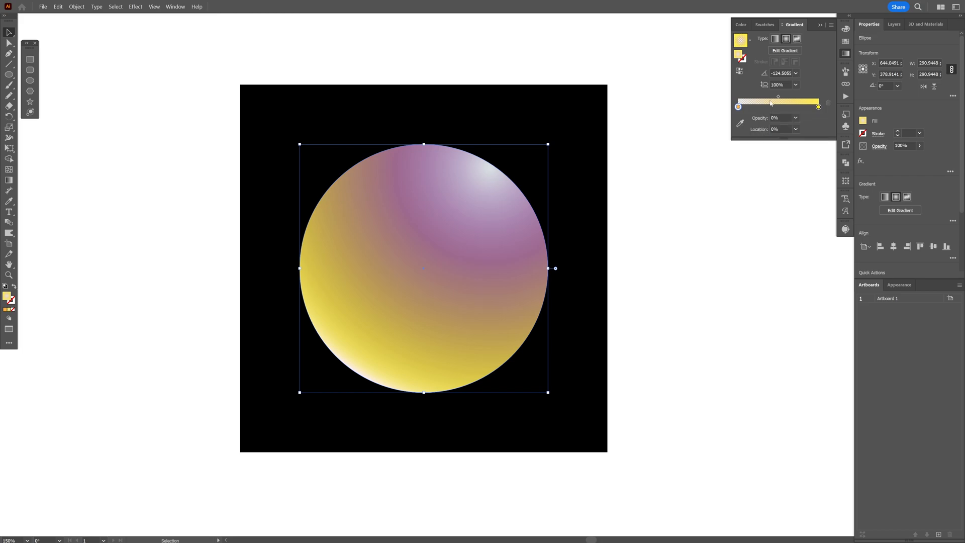
{"action": "left_click_drag", "start_coordinate": [768, 102], "coordinate": [799, 102]}
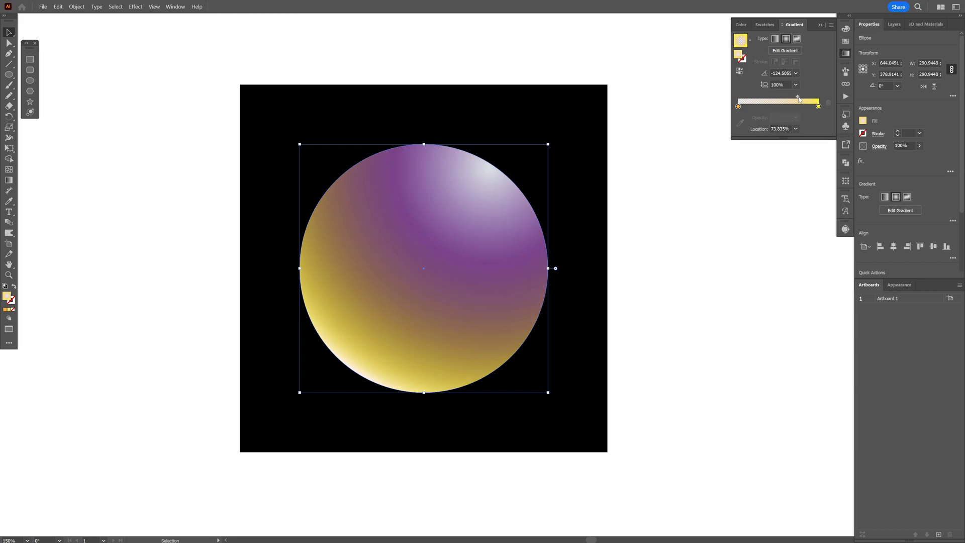
{"action": "left_click_drag", "start_coordinate": [797, 100], "coordinate": [805, 100]}
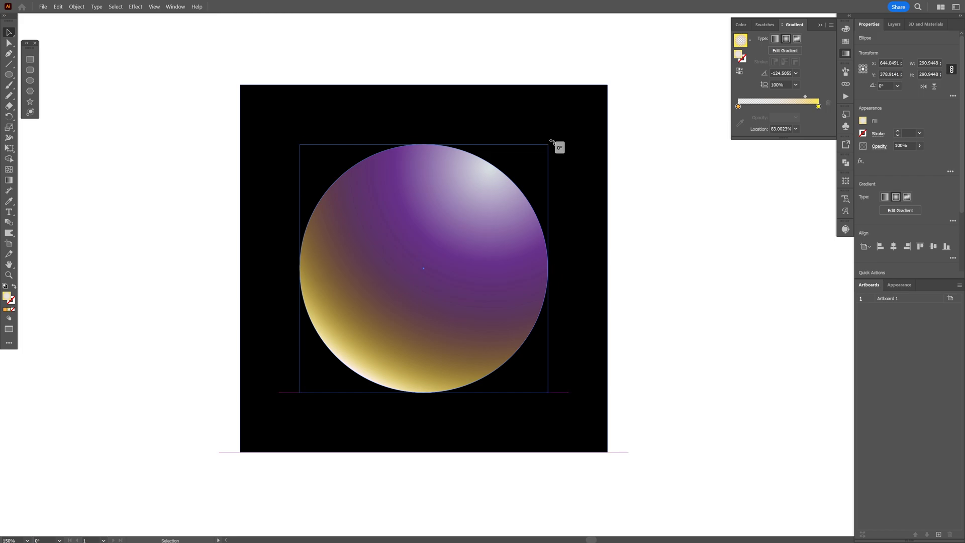
Rotate and stretch the yellow gradient so its warm glow hugs the sphere's left edge
{"action": "left_click_drag", "start_coordinate": [550, 141], "coordinate": [530, 374]}
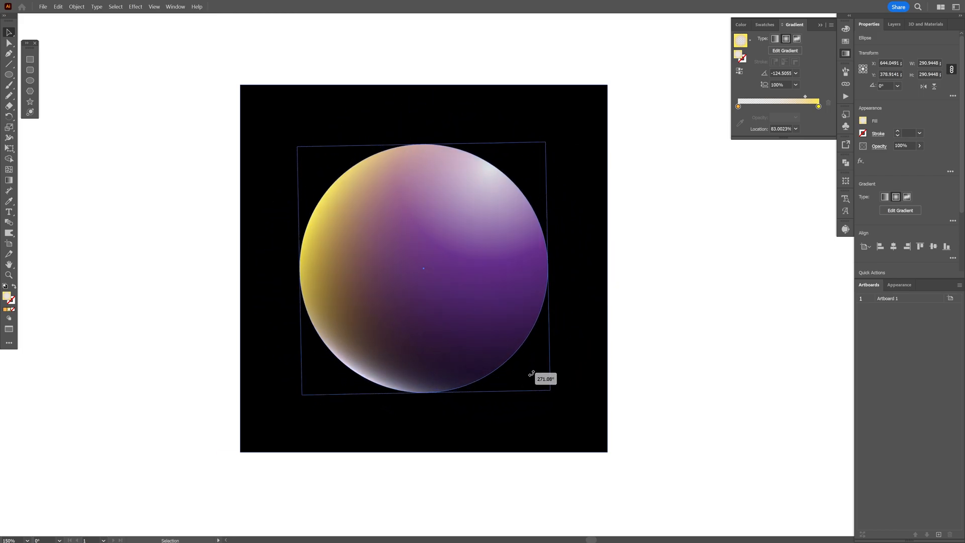
{"action": "left_click_drag", "start_coordinate": [533, 374], "coordinate": [491, 404]}
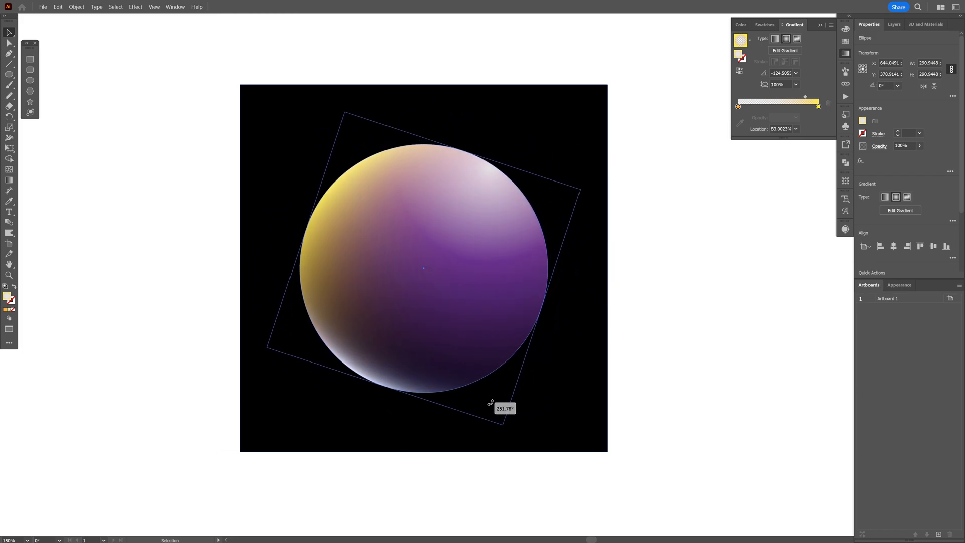
{"action": "left_click_drag", "start_coordinate": [489, 403], "coordinate": [495, 366]}
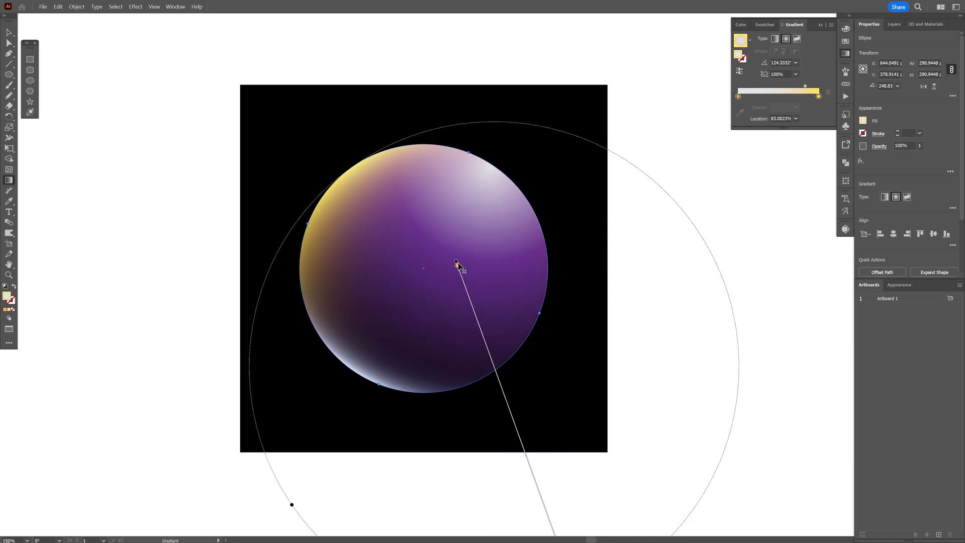
{"action": "left_click_drag", "start_coordinate": [456, 263], "coordinate": [525, 178]}
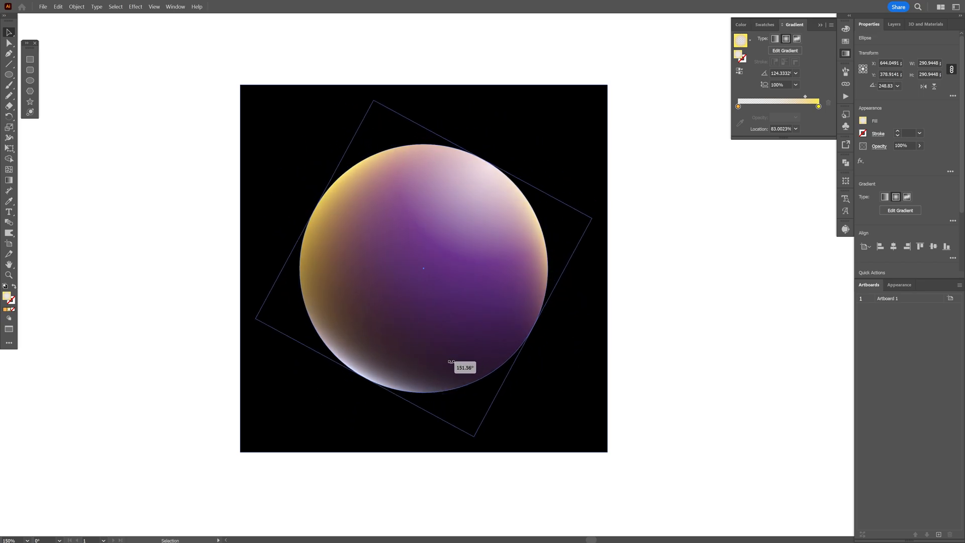
Rotate pink and cyan Overlay gradient copies around the sphere for an iridescent rim
{"action": "left_click_drag", "start_coordinate": [451, 362], "coordinate": [331, 322]}
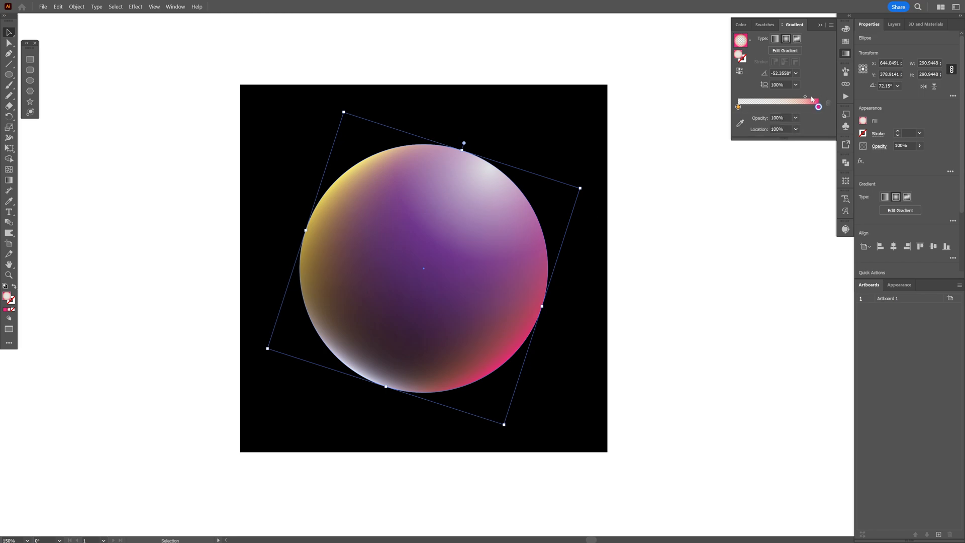
{"action": "left_click_drag", "start_coordinate": [804, 97], "coordinate": [791, 97]}
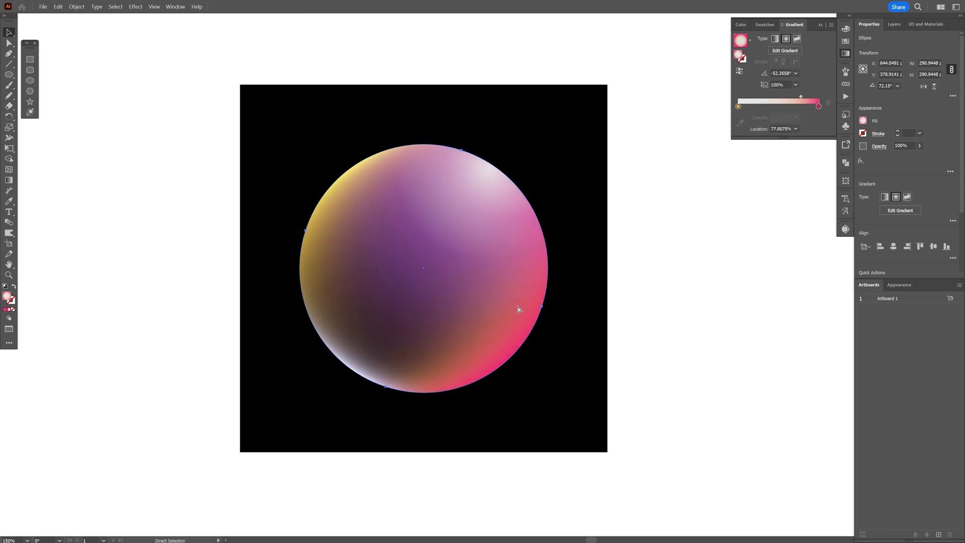
{"action": "left_click_drag", "start_coordinate": [518, 310], "coordinate": [479, 376]}
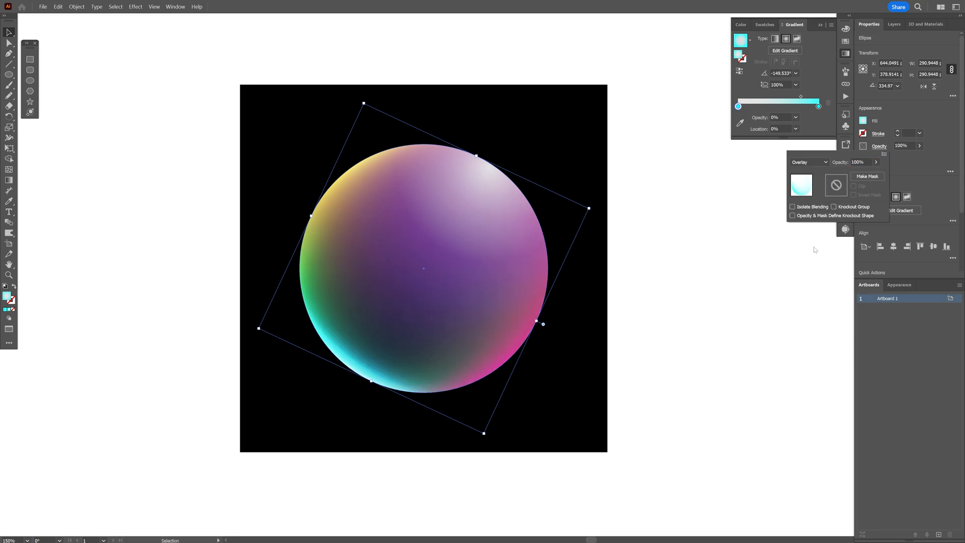
{"action": "left_click_drag", "start_coordinate": [588, 208], "coordinate": [560, 155]}
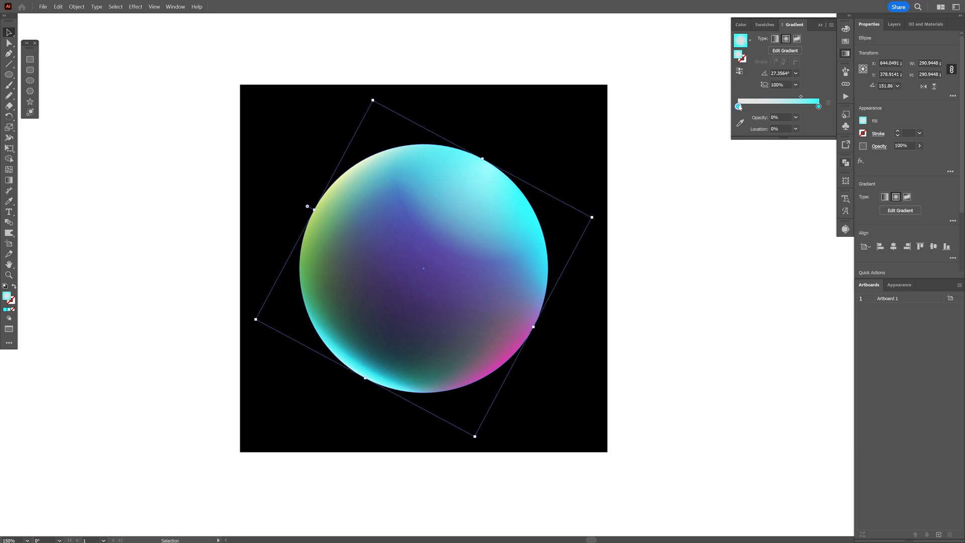
{"action": "double_click", "coordinate": [818, 107]}
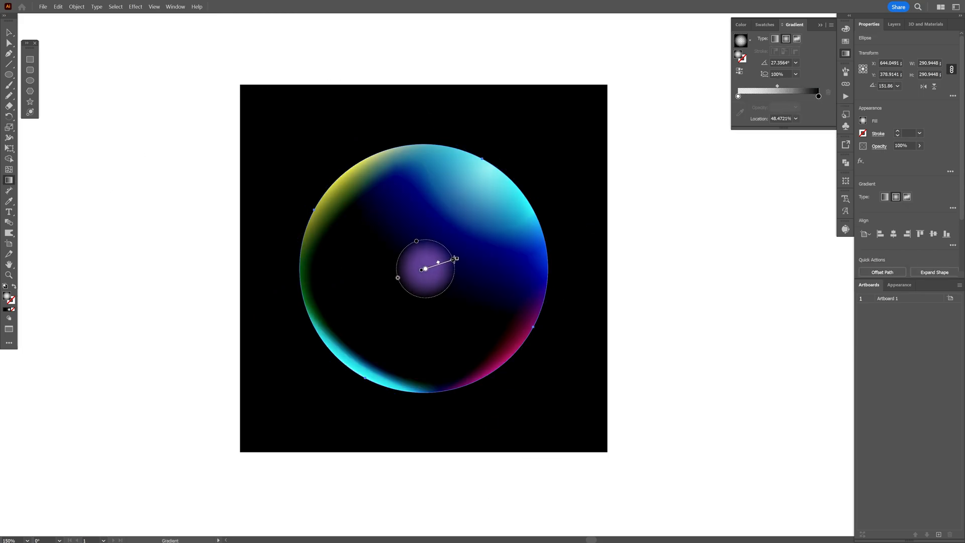
Enlarge and soften the black-to-transparent radial gradient darkening the sphere's centre, then deselect
{"action": "left_click_drag", "start_coordinate": [455, 258], "coordinate": [543, 237]}
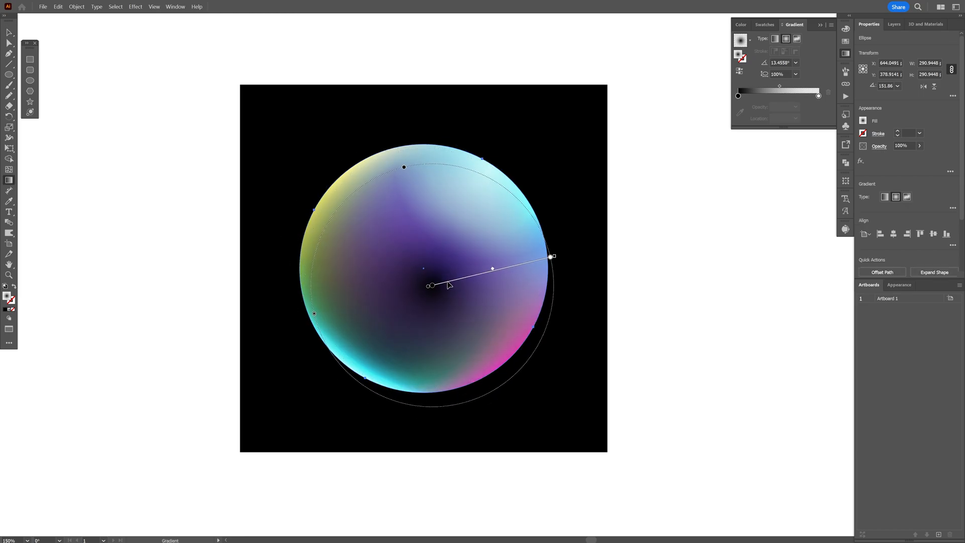
{"action": "left_click_drag", "start_coordinate": [492, 268], "coordinate": [503, 268]}
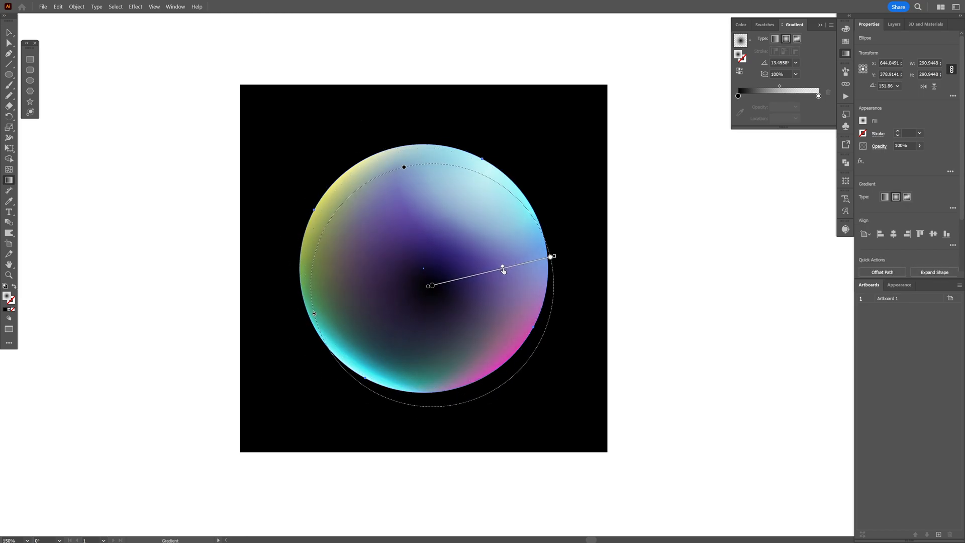
{"action": "left_click_drag", "start_coordinate": [503, 271], "coordinate": [520, 264]}
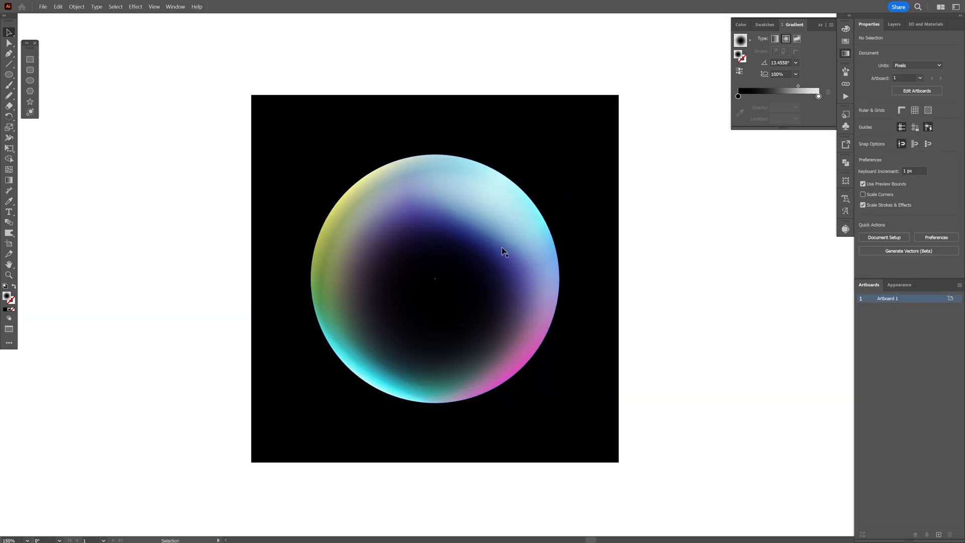
{"action": "left_click", "coordinate": [473, 215]}
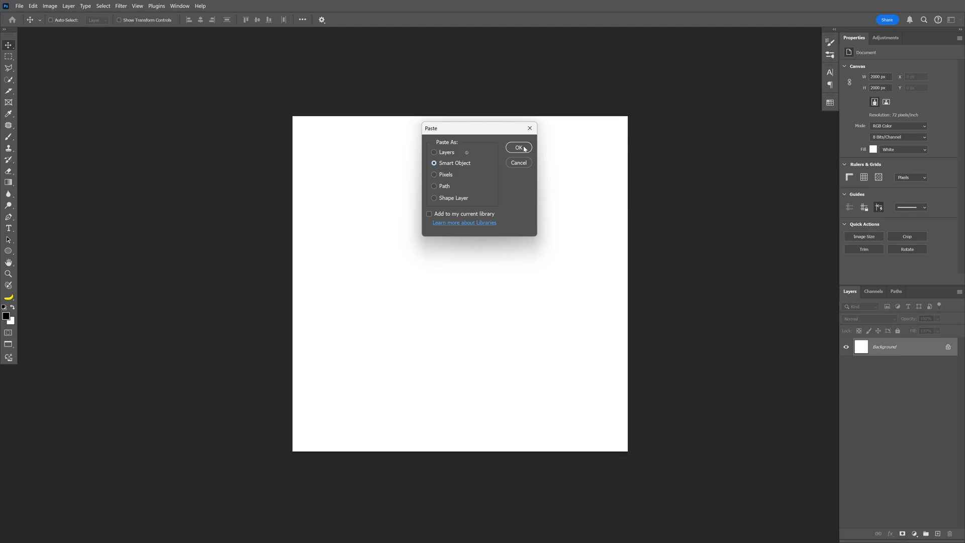
Paste the sphere as a Smart Object scaled to the canvas and apply Add Noise
{"action": "left_click", "coordinate": [517, 148]}
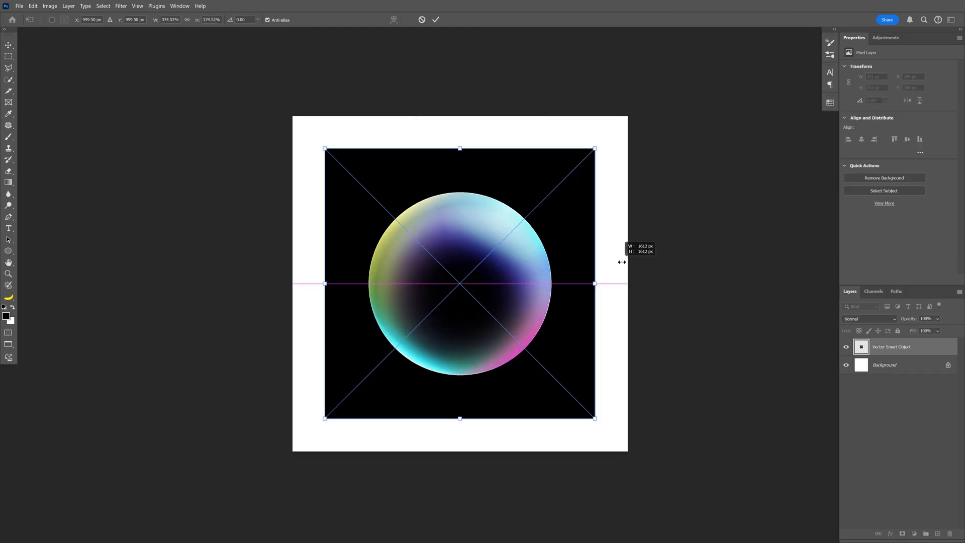
{"action": "left_click_drag", "start_coordinate": [594, 284], "coordinate": [631, 283]}
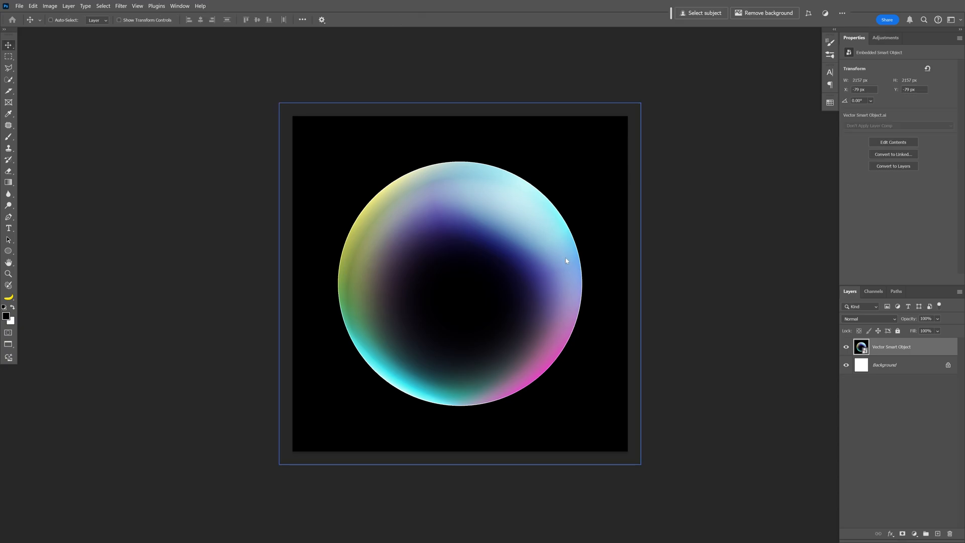
{"action": "left_click", "coordinate": [120, 5]}
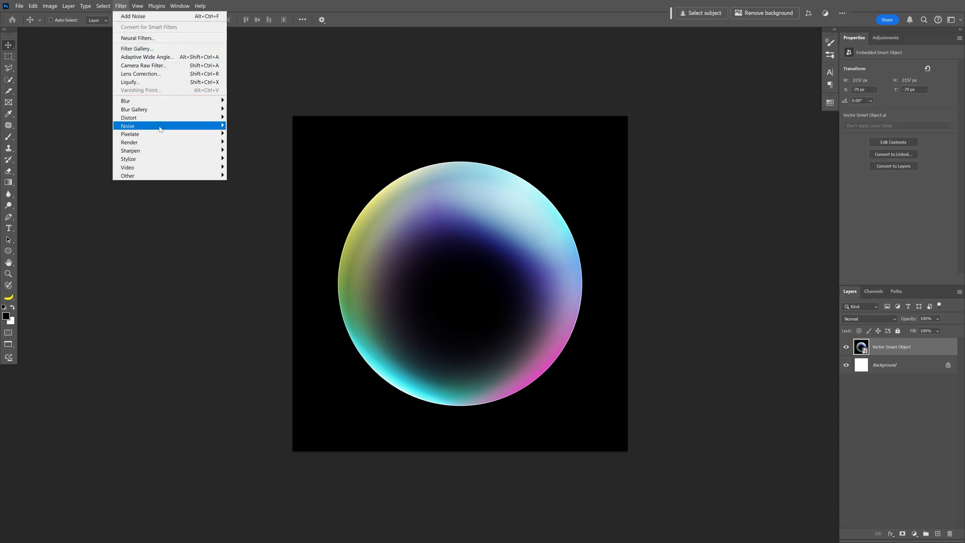
{"action": "left_click", "coordinate": [135, 16]}
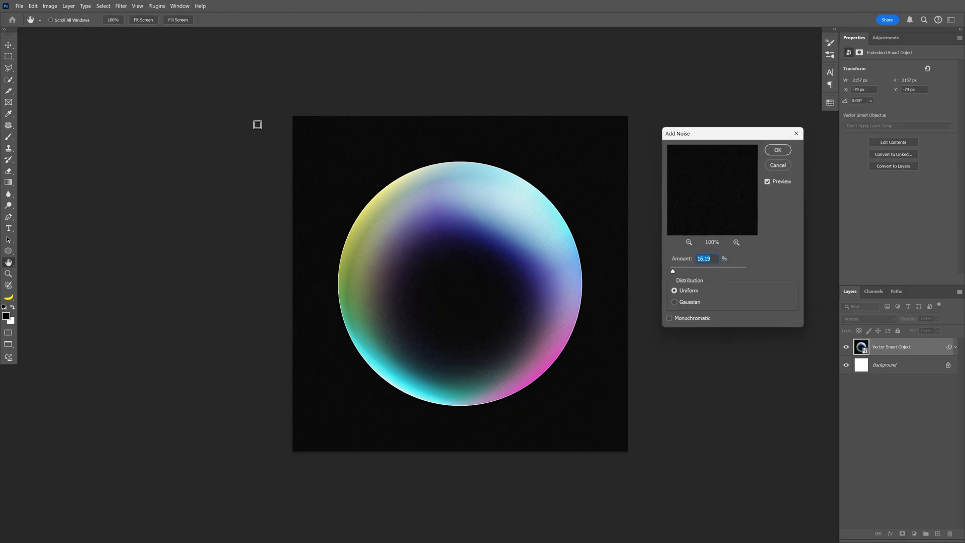
{"action": "left_click", "coordinate": [778, 150]}
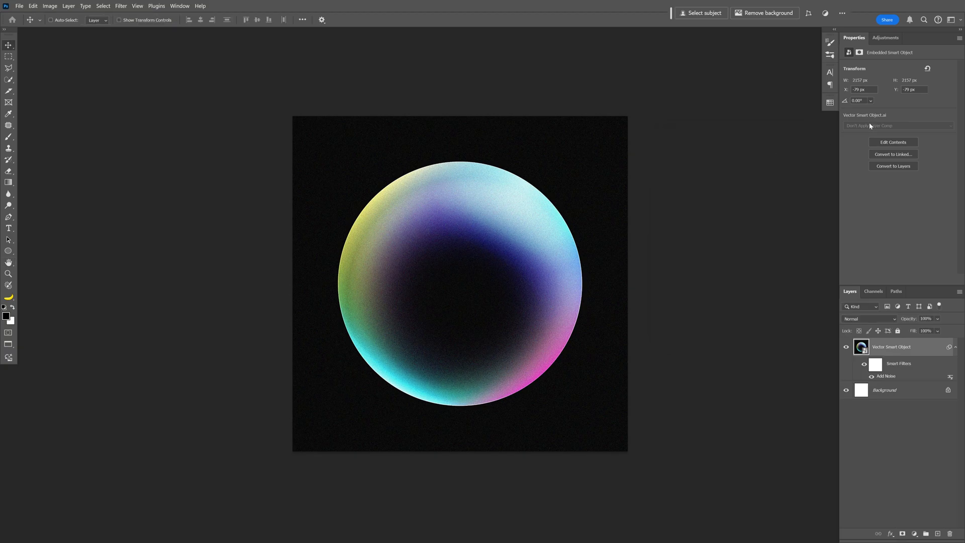
Add a Hue/Saturation adjustment layer and raise its saturation
{"action": "left_click", "coordinate": [886, 38]}
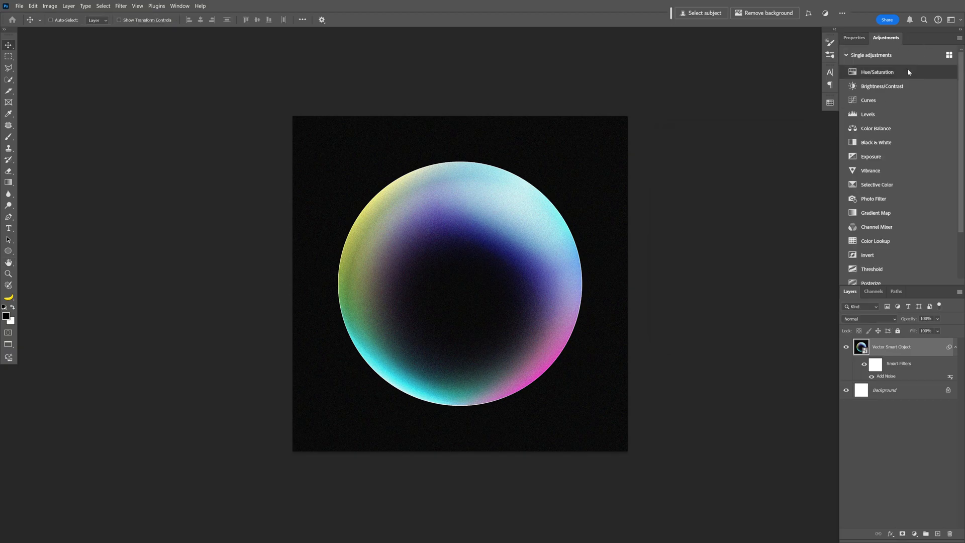
{"action": "left_click", "coordinate": [877, 72]}
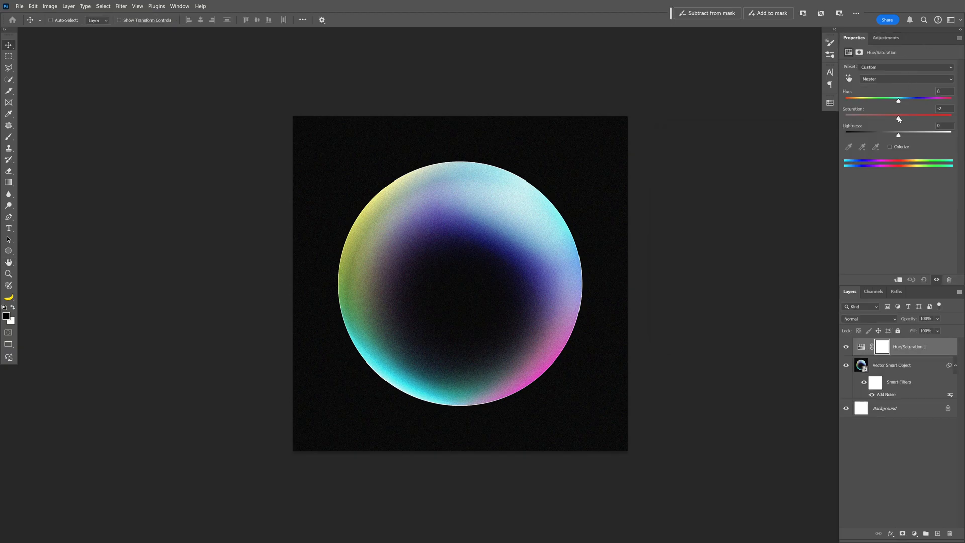
{"action": "left_click_drag", "start_coordinate": [897, 117], "coordinate": [894, 118]}
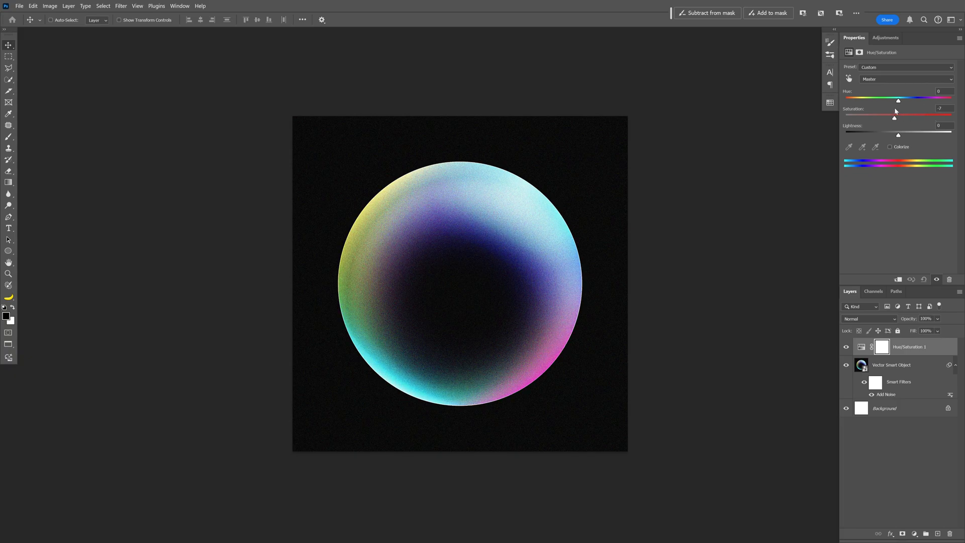
{"action": "left_click_drag", "start_coordinate": [895, 117], "coordinate": [911, 116]}
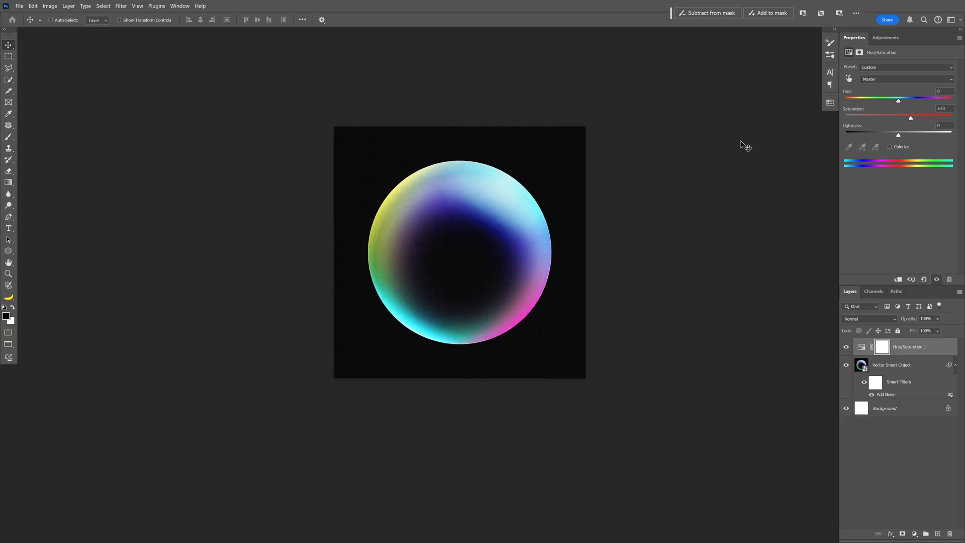